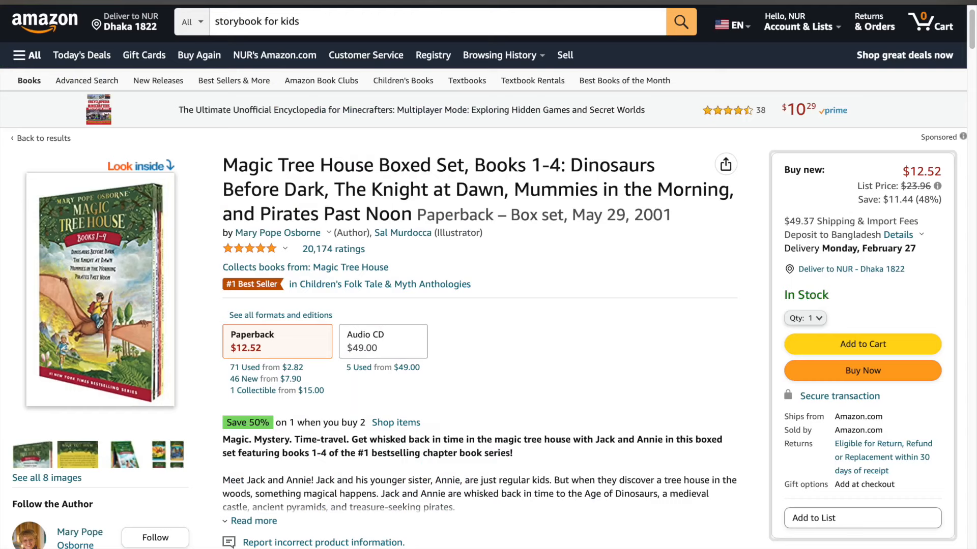
Ask ChatGPT for a kids' storybook title, yielding The Adventures of Sparky and Friends for ages 4 to 8.
scroll("down", 3)
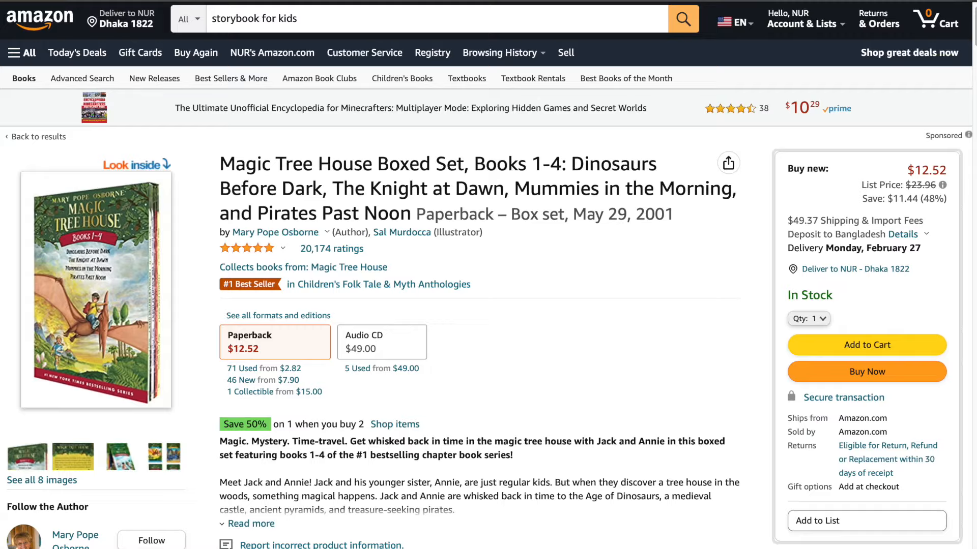
scroll("down", 3)
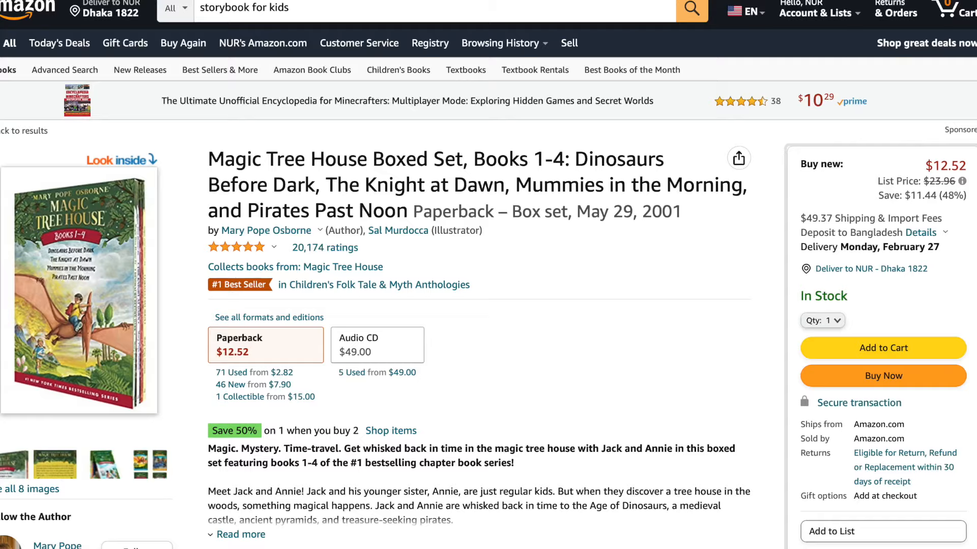
scroll("down", 3)
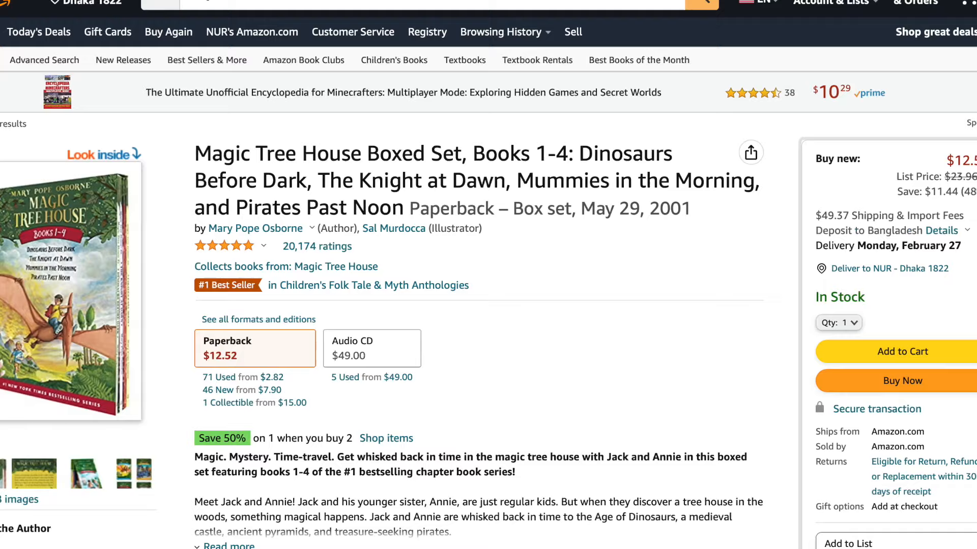
scroll("down", 3)
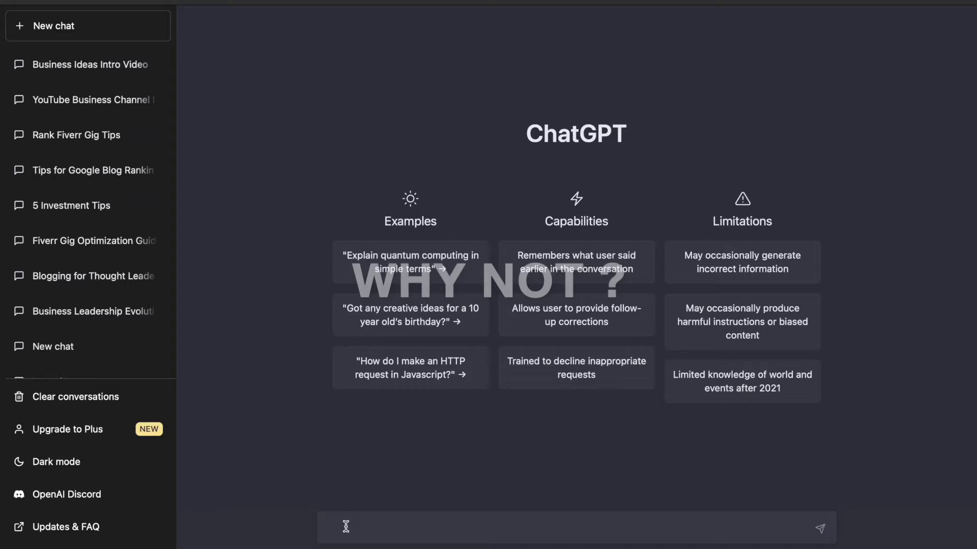
type("create a ti")
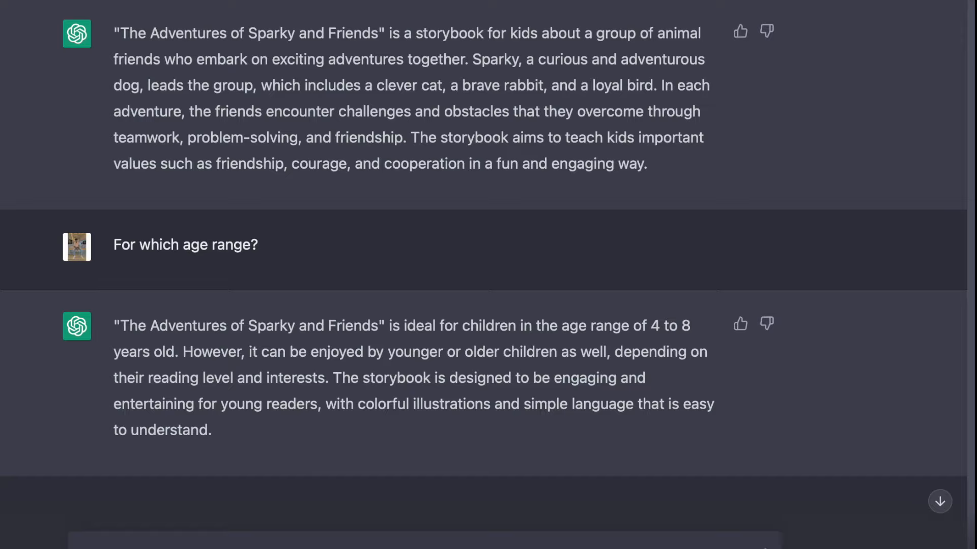
scroll("down", 3)
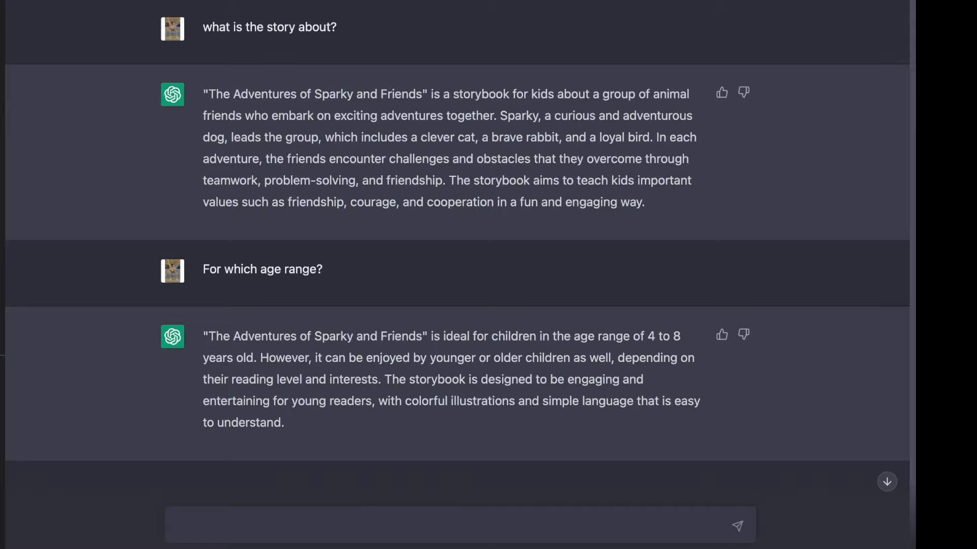
Request the chapters page outline and a rhyming rewrite of Chapter 1.
type("create the chapters page outline")
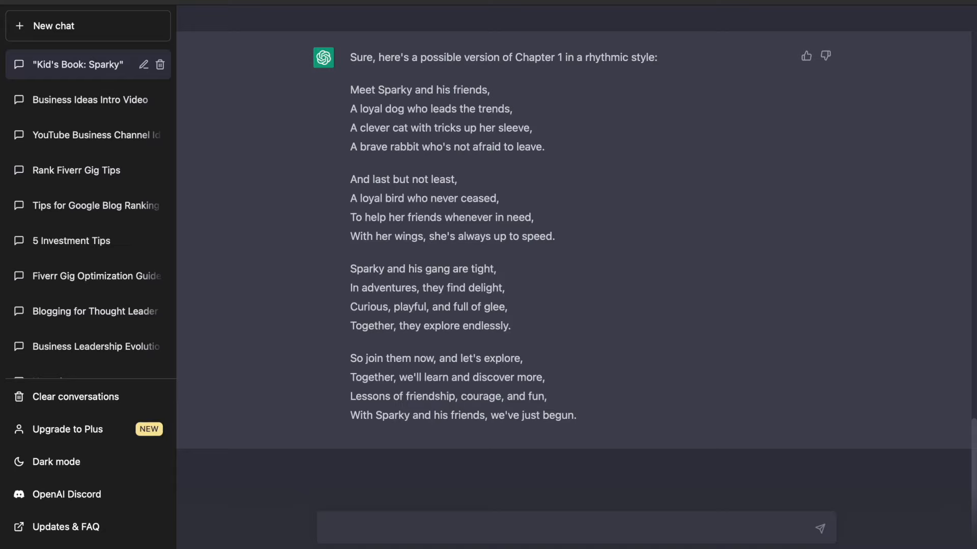
mouse_move(586, 370)
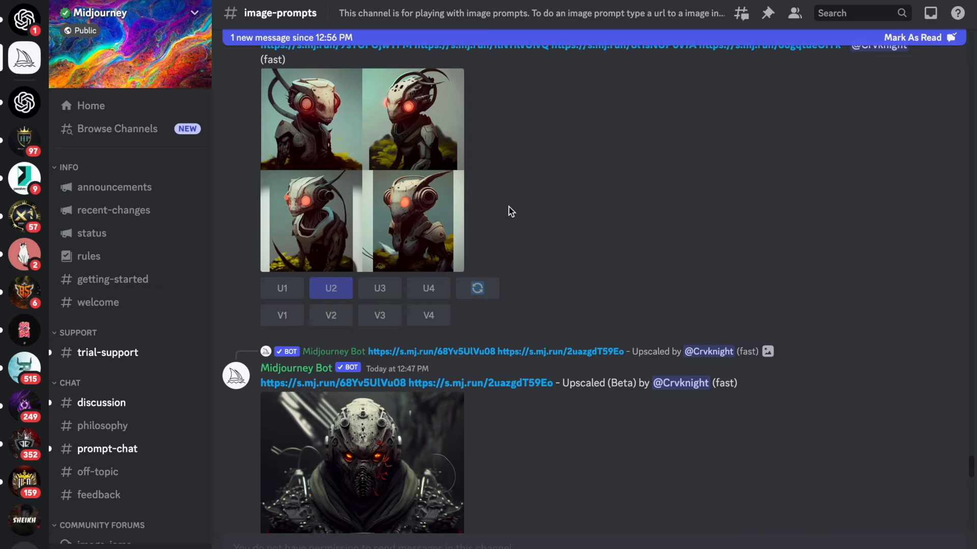
Switch to the personal server's #general channel showing the Sparky and friends image grid.
left_click(235, 375)
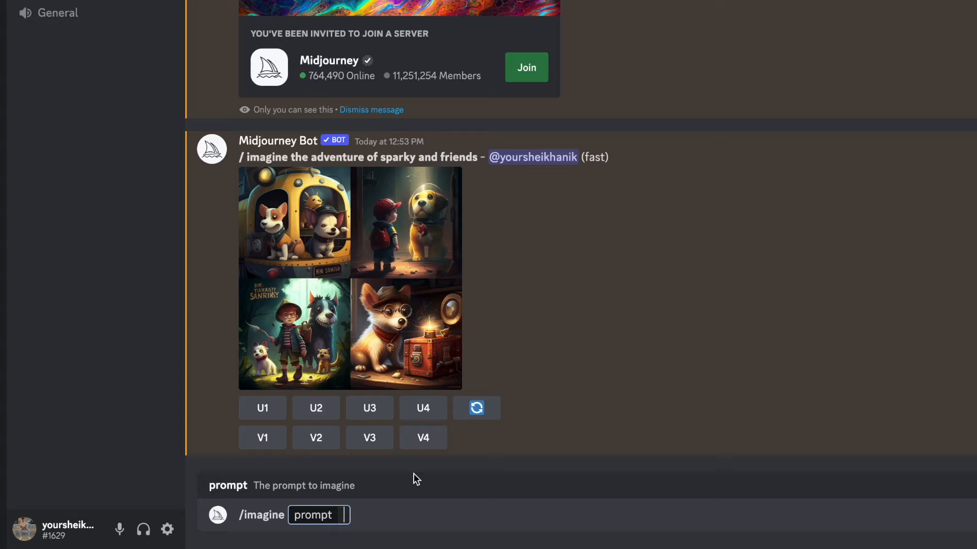
Prompt Midjourney for 'The adventure of sparky and friends' and reroll a new four-image dog grid.
type("The adventure")
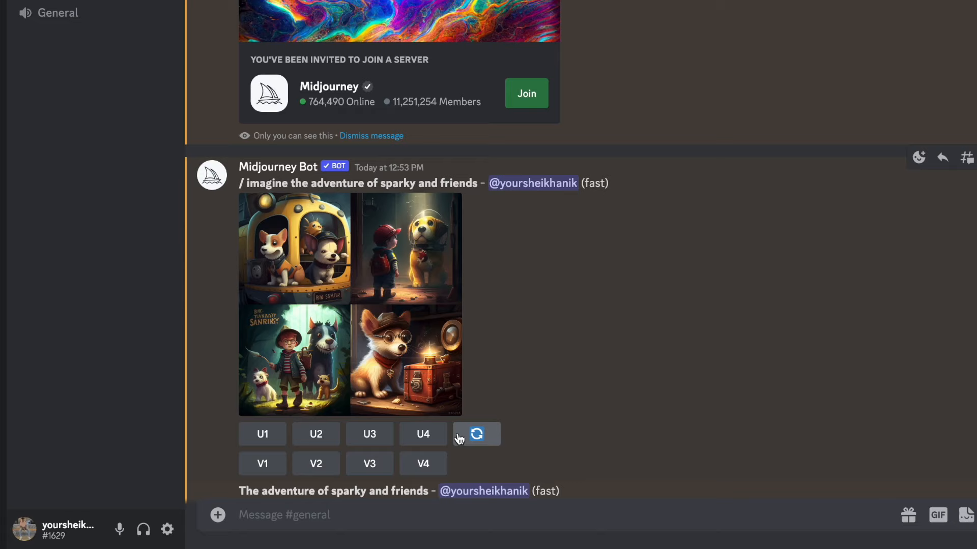
left_click(368, 434)
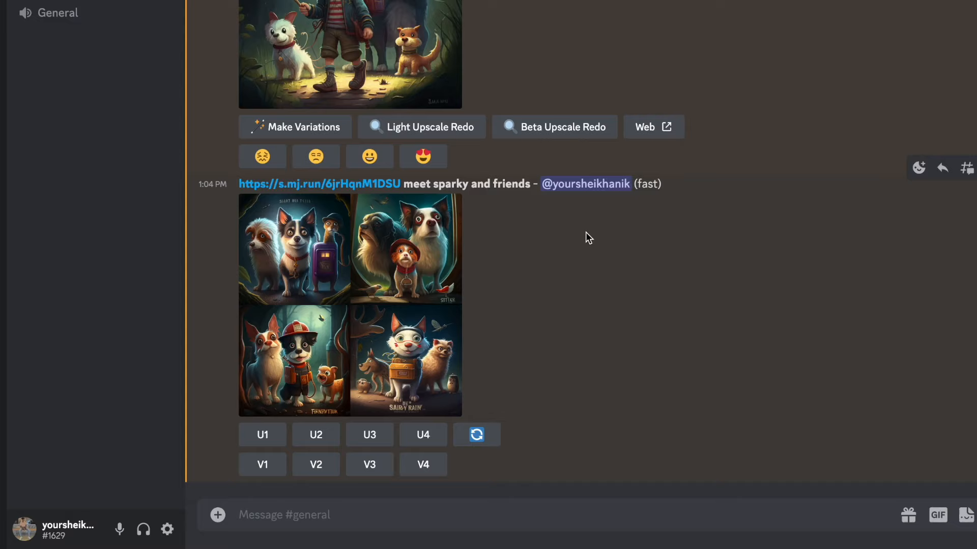
left_click(316, 434)
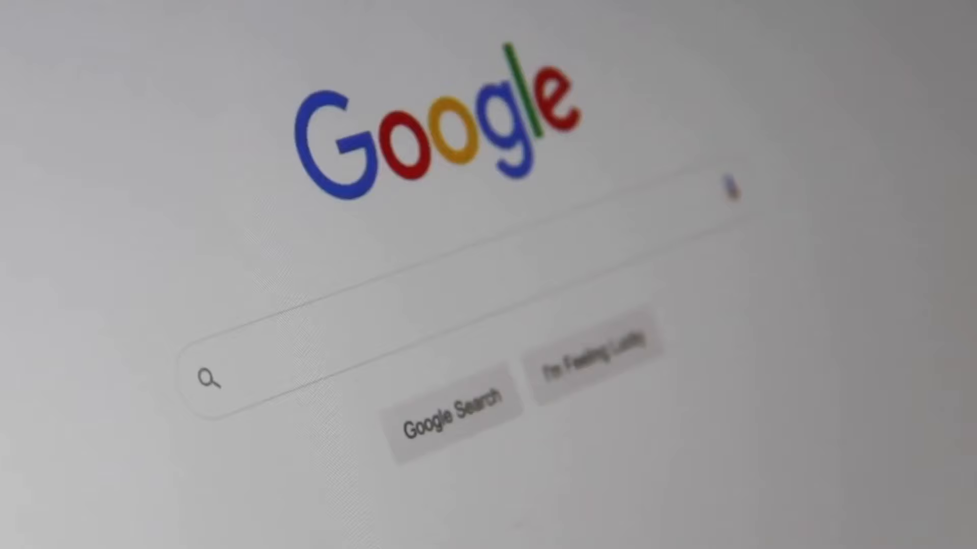
Search for and open the Story Book design, reaching the image upload file chooser.
type("Se")
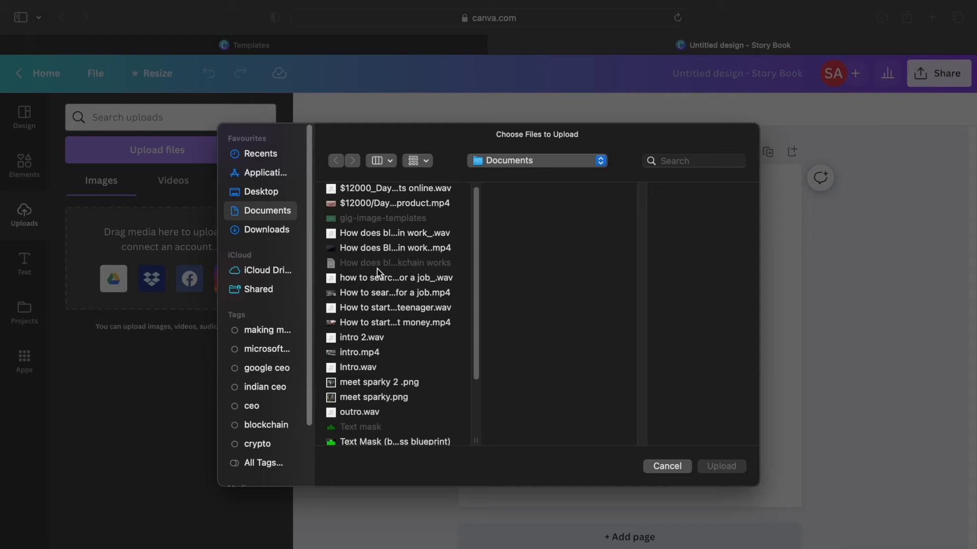
Upload the Sparky PNGs, place the boy-and-dogs illustration, and grab the first Chapter 1 verse from ChatGPT.
left_click(666, 466)
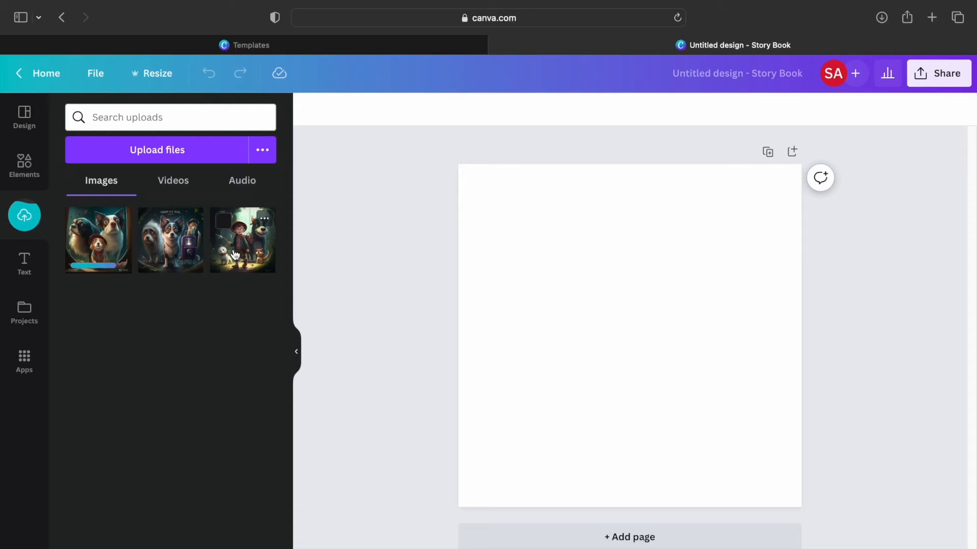
left_click(242, 240)
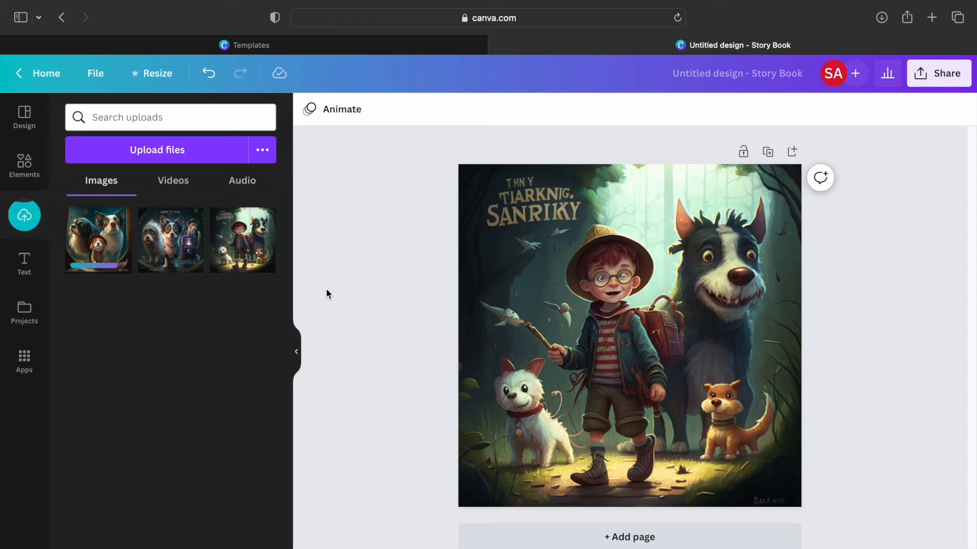
left_click(815, 45)
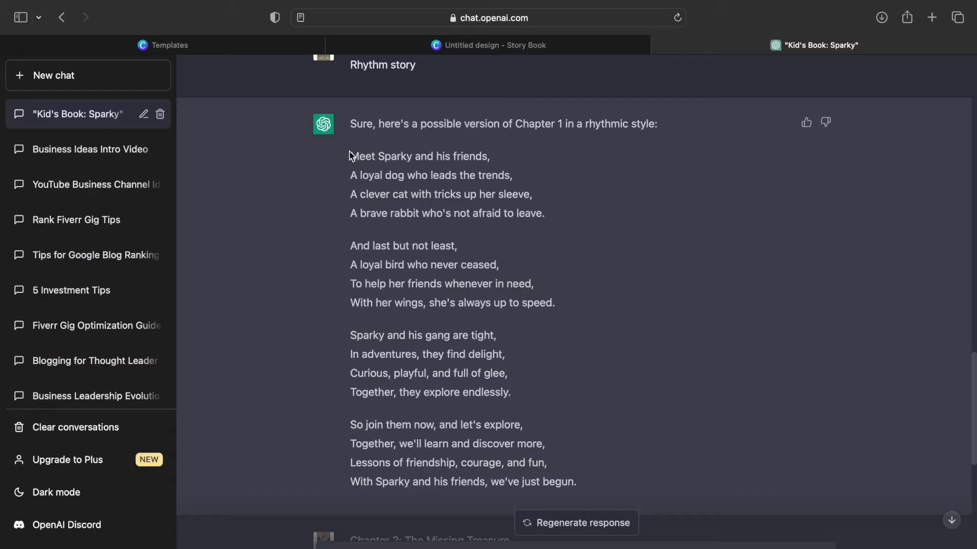
left_click(487, 45)
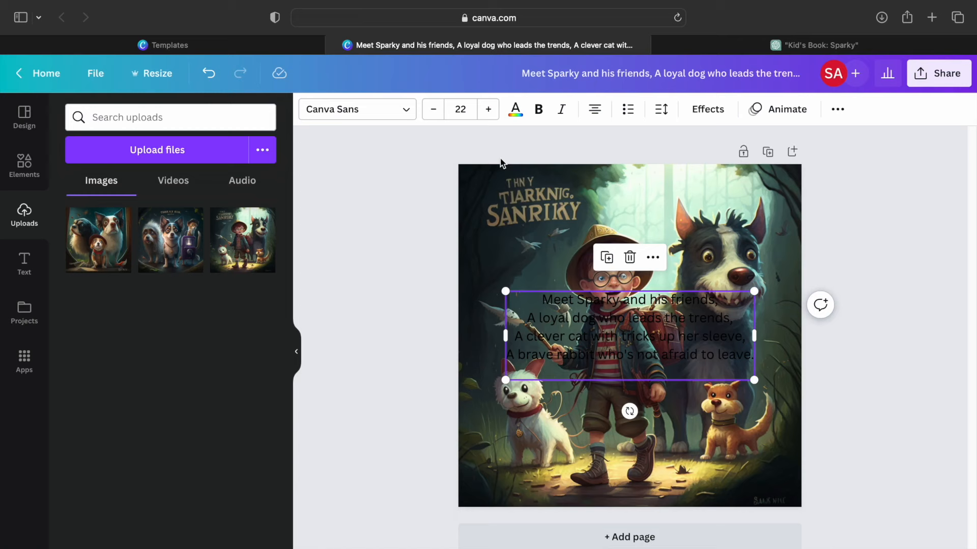
Replace the page picture with the long-haired dog illustration and restyle the verse in white serif.
left_click(118, 237)
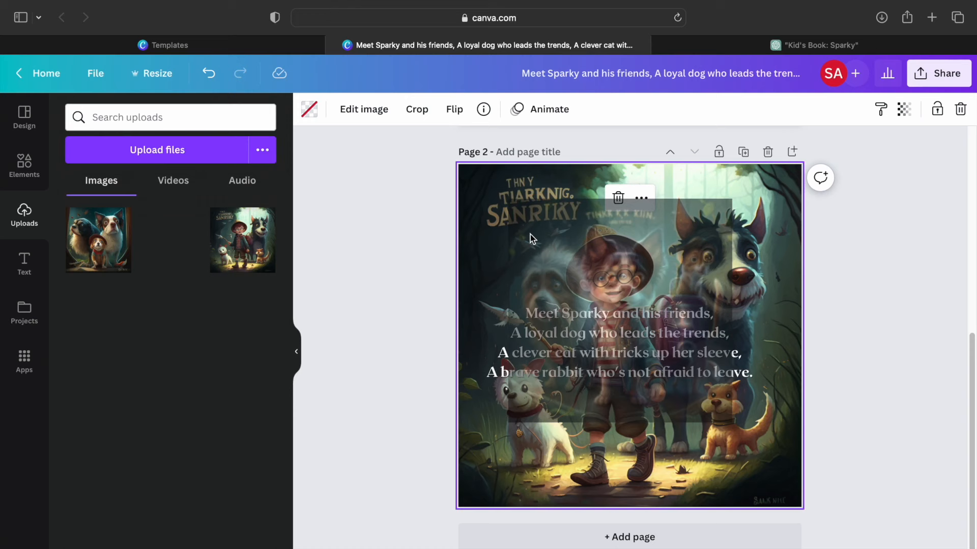
left_click(170, 240)
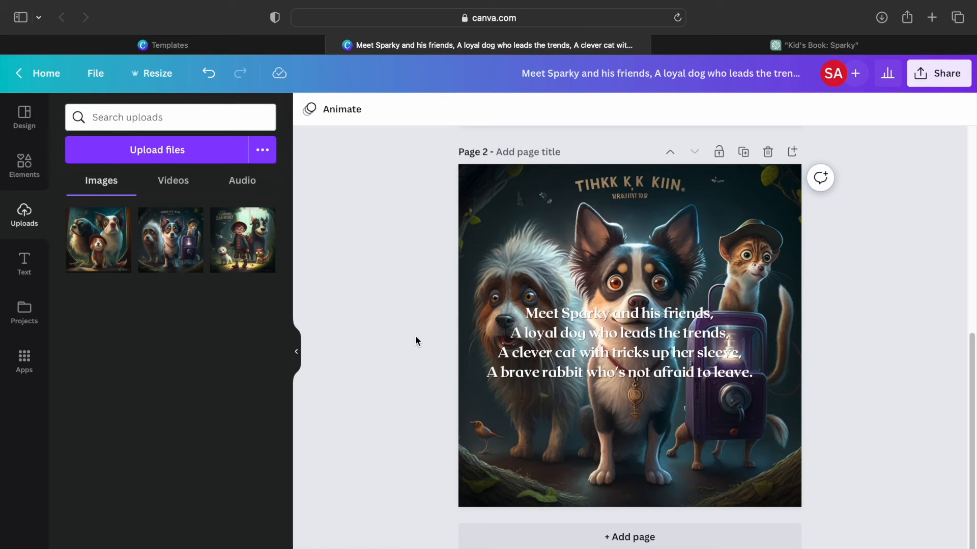
left_click(819, 45)
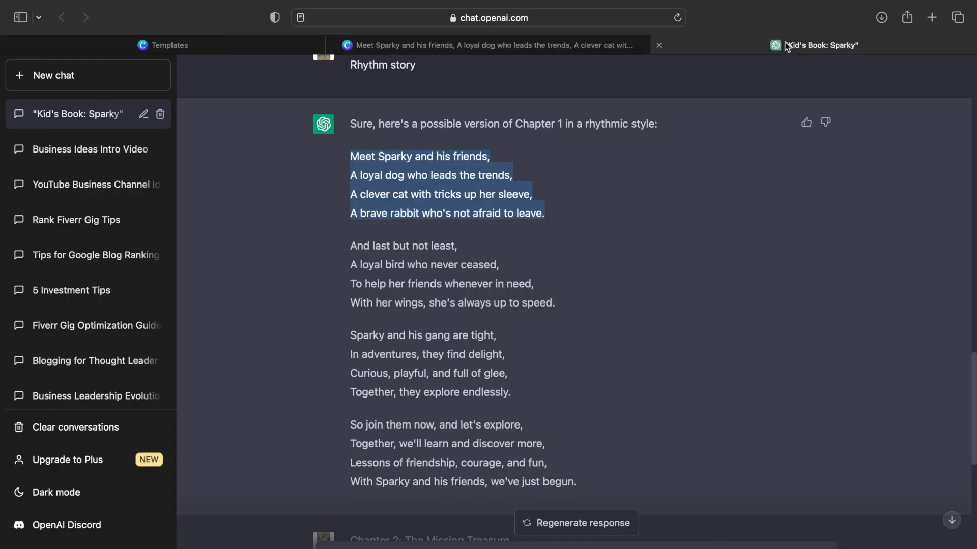
left_click(330, 261)
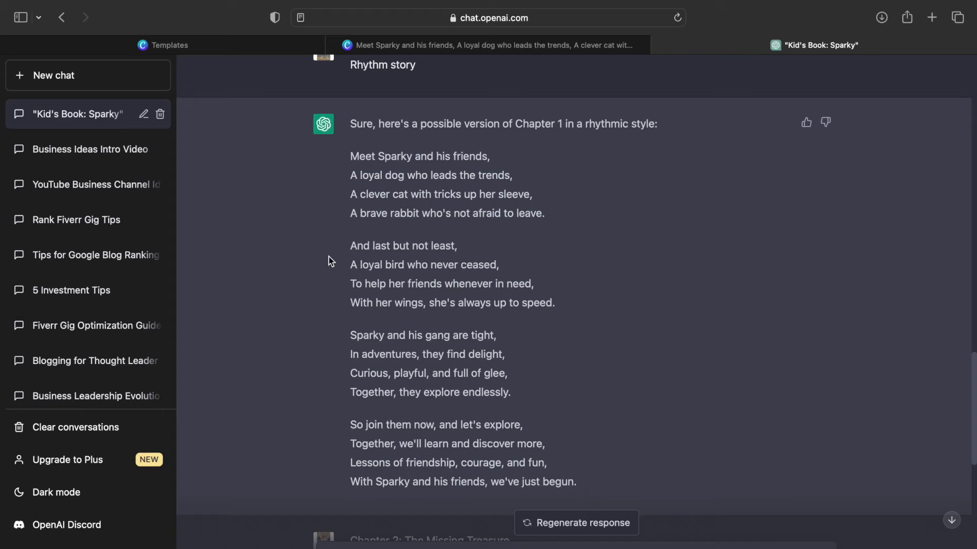
left_click(486, 45)
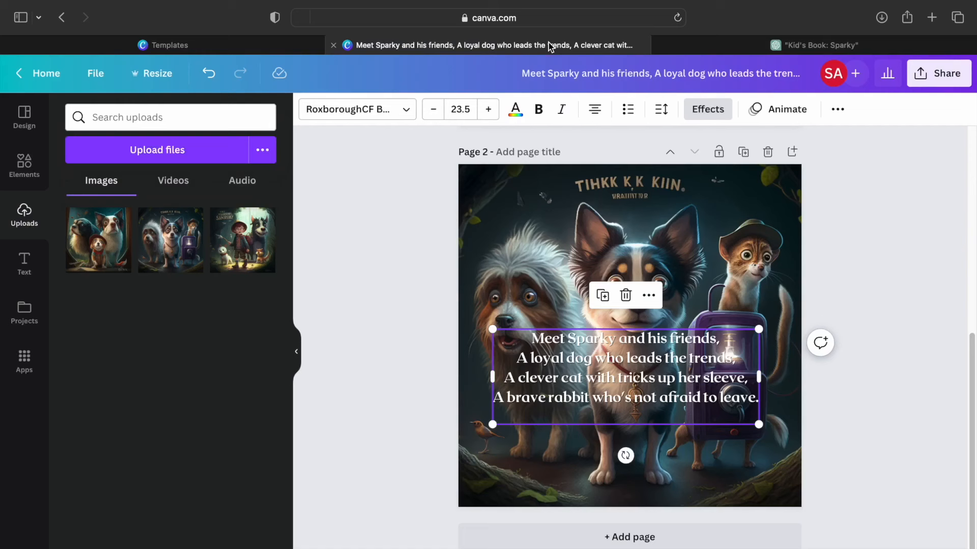